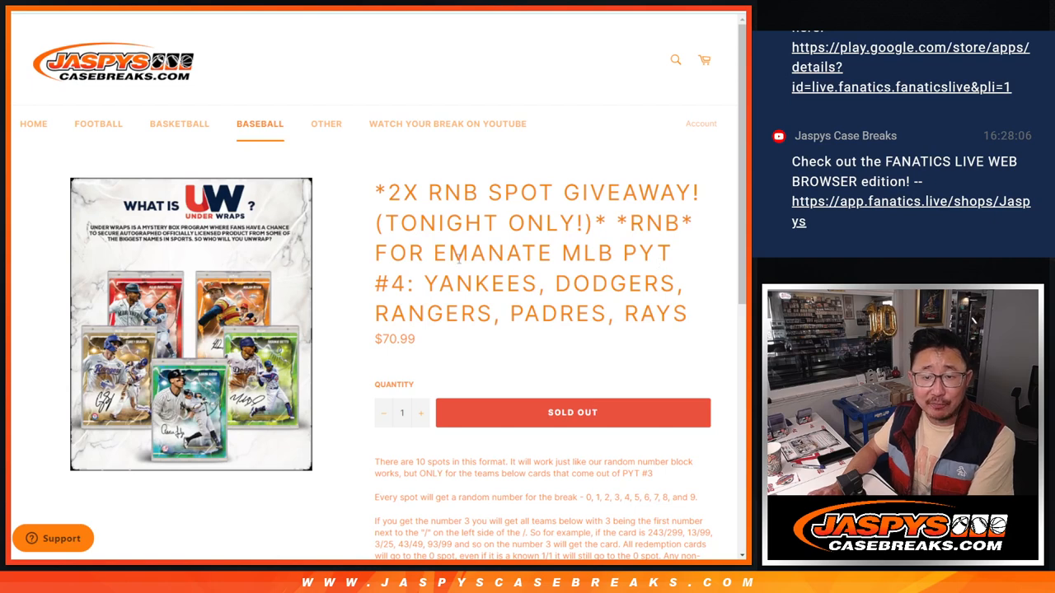
Step: Copy the eight participant names, shuffle them in List Randomizer, and select the shuffled result
{"action": "double_click", "coordinate": [397, 282]}
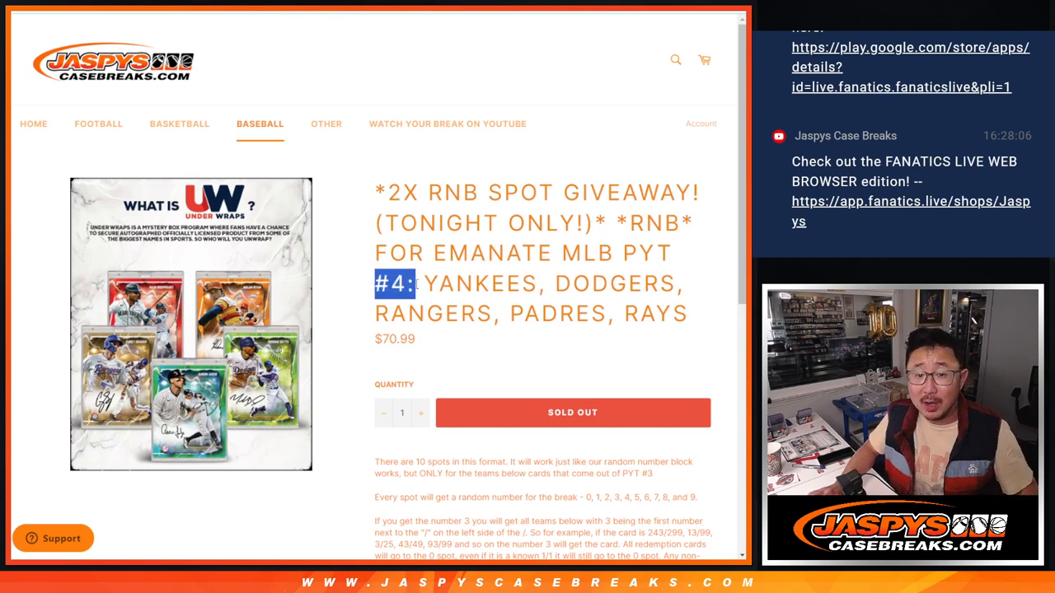
{"action": "left_click_drag", "start_coordinate": [404, 284], "coordinate": [560, 313]}
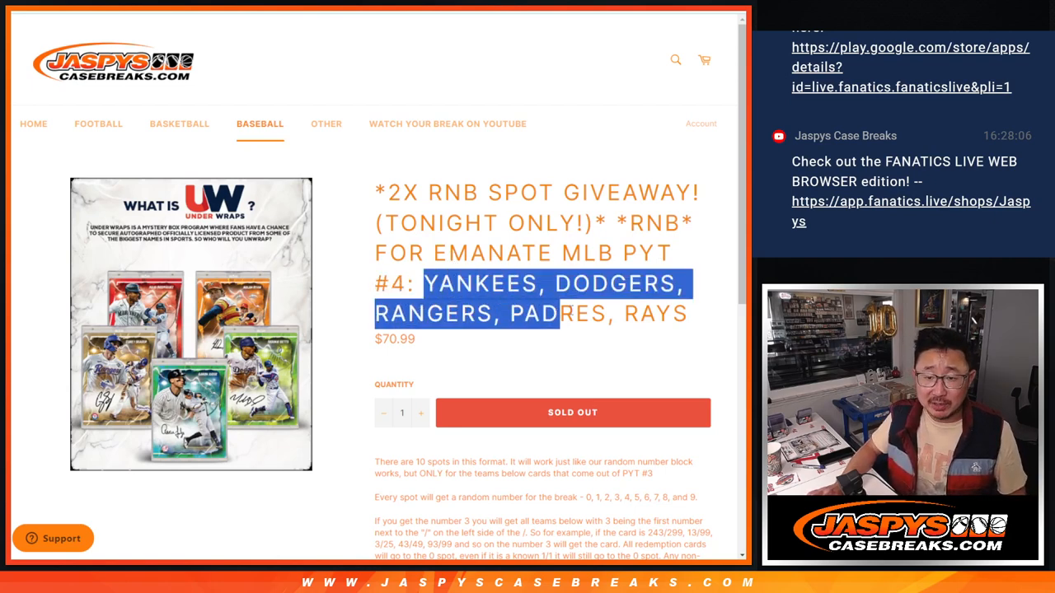
{"action": "scroll", "scroll_direction": "down", "scroll_amount": 3}
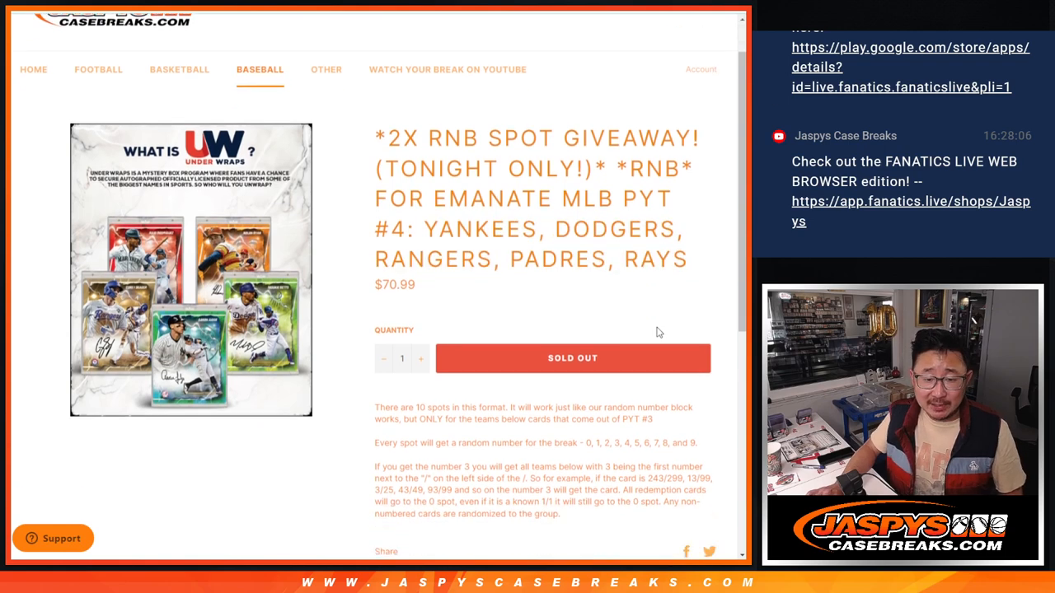
{"action": "scroll", "scroll_direction": "up", "scroll_amount": 3}
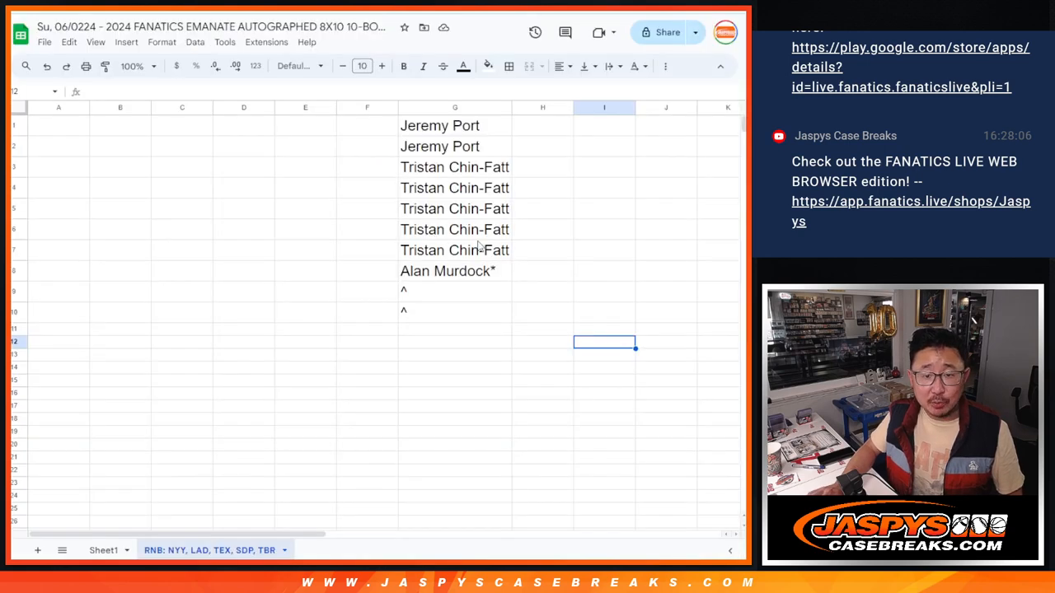
{"action": "left_click_drag", "start_coordinate": [455, 125], "coordinate": [455, 270]}
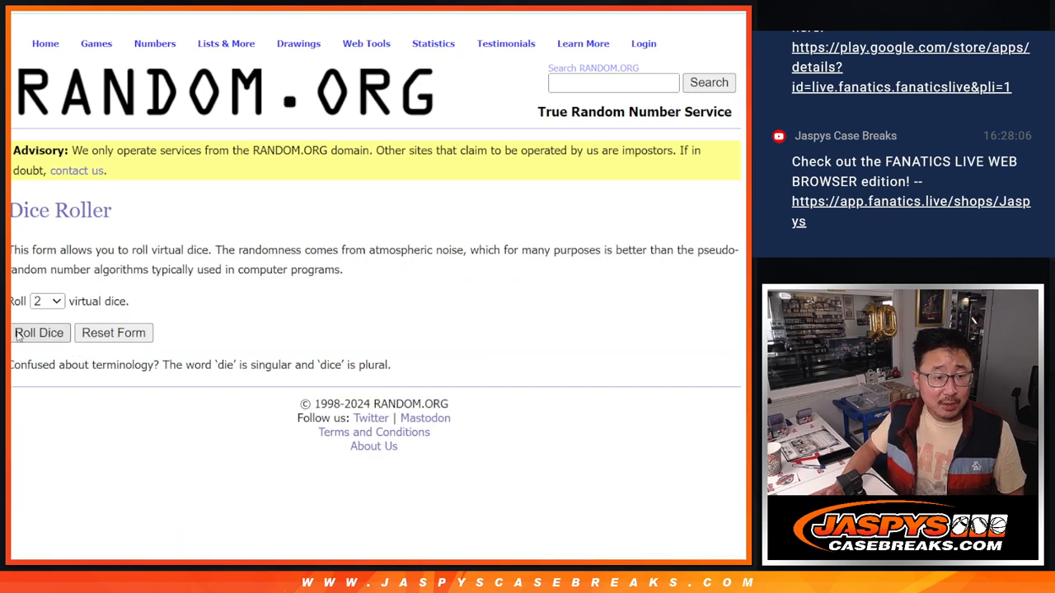
{"action": "left_click", "coordinate": [39, 332]}
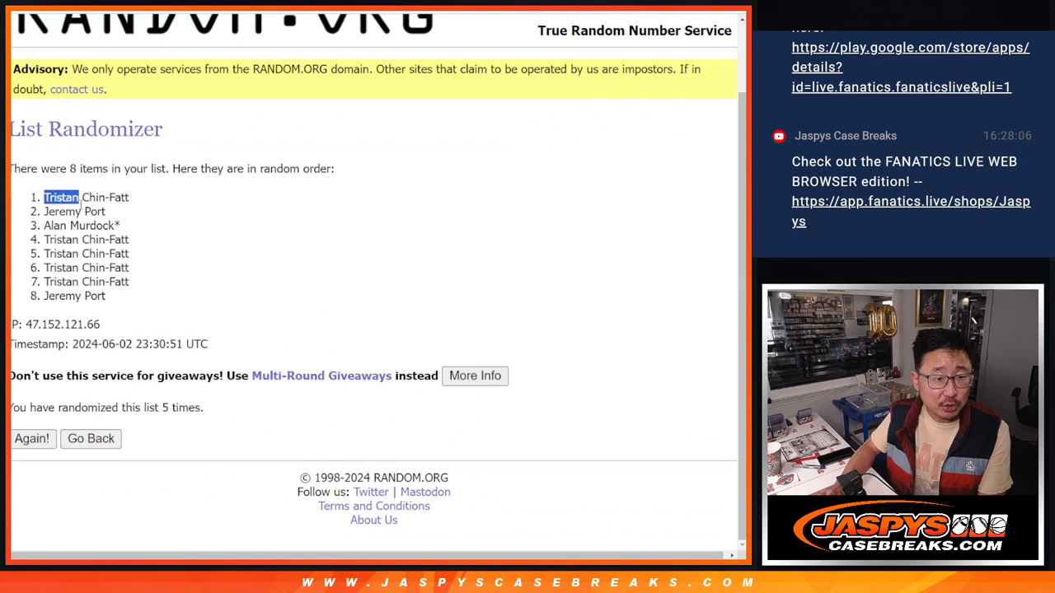
{"action": "left_click_drag", "start_coordinate": [45, 197], "coordinate": [105, 211]}
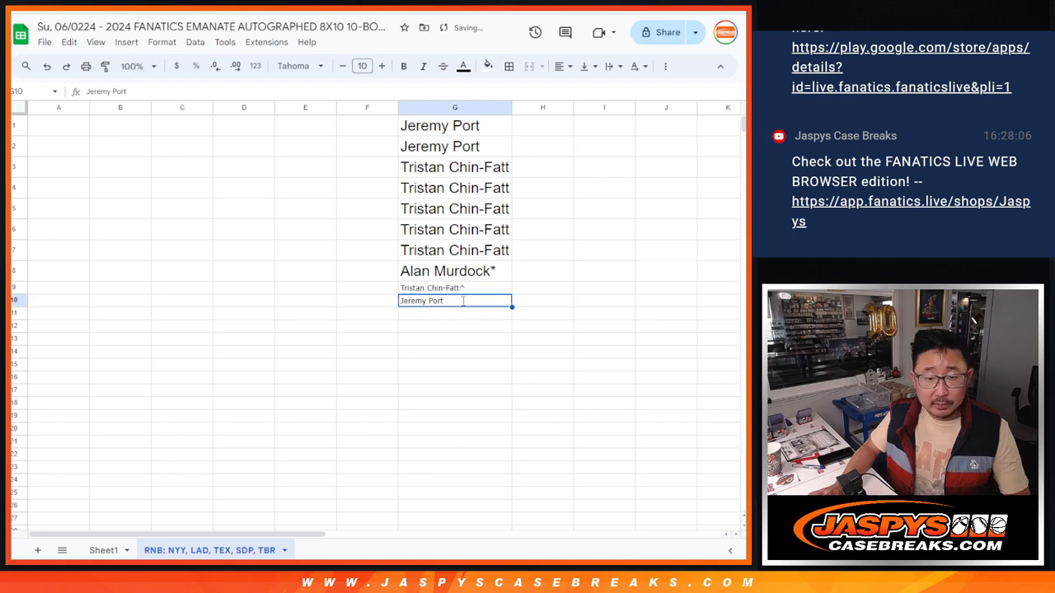
Step: Select the names list from its first cell and clear the caret placeholder entry
{"action": "left_click", "coordinate": [455, 125]}
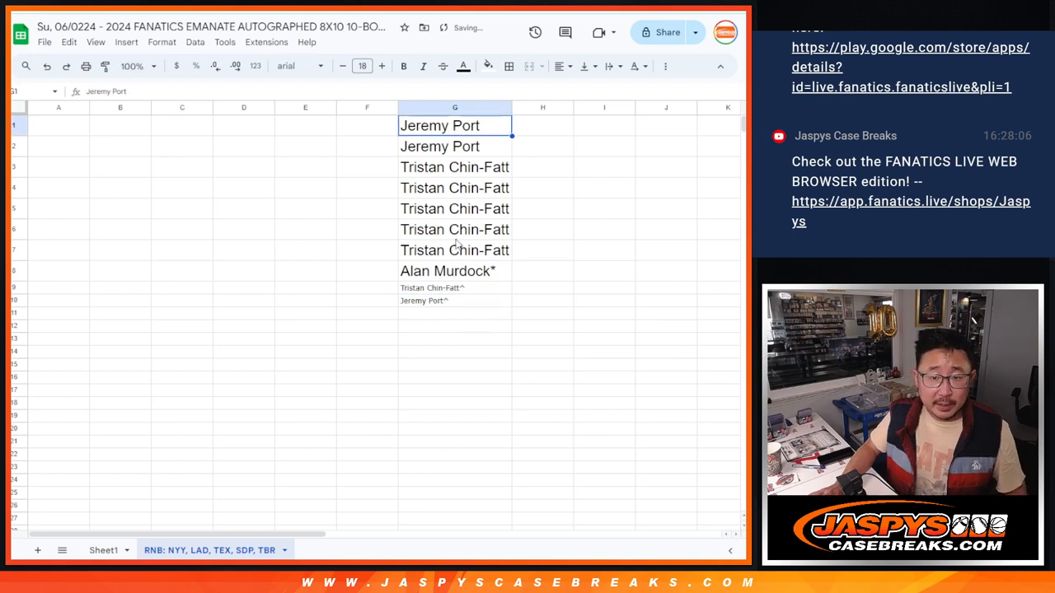
{"action": "key", "text": "Delete"}
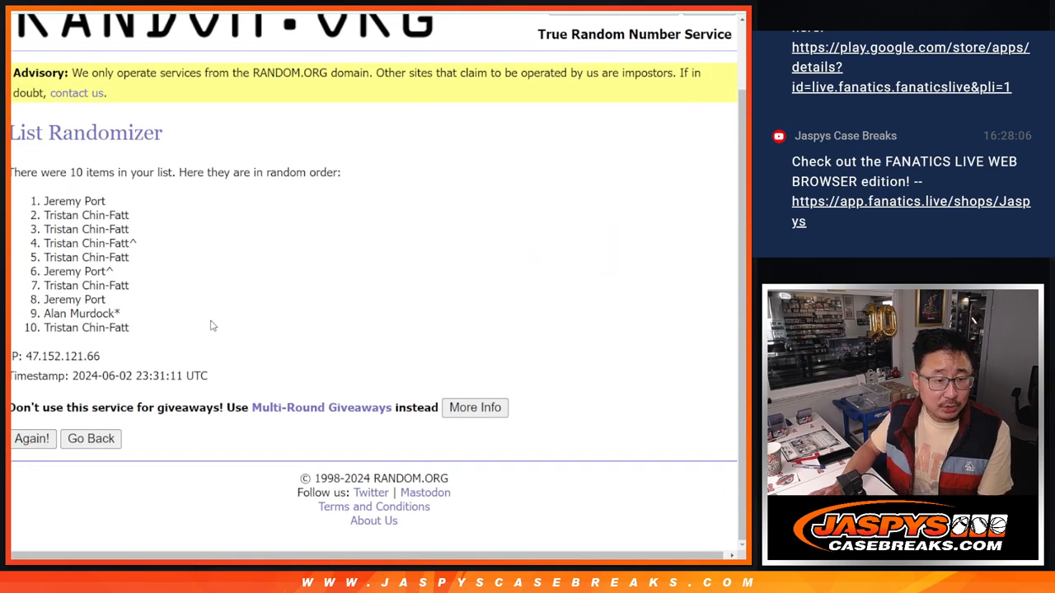
Step: Return to the randomizer form and select the shuffled 0–9 number list
{"action": "left_click", "coordinate": [32, 439]}
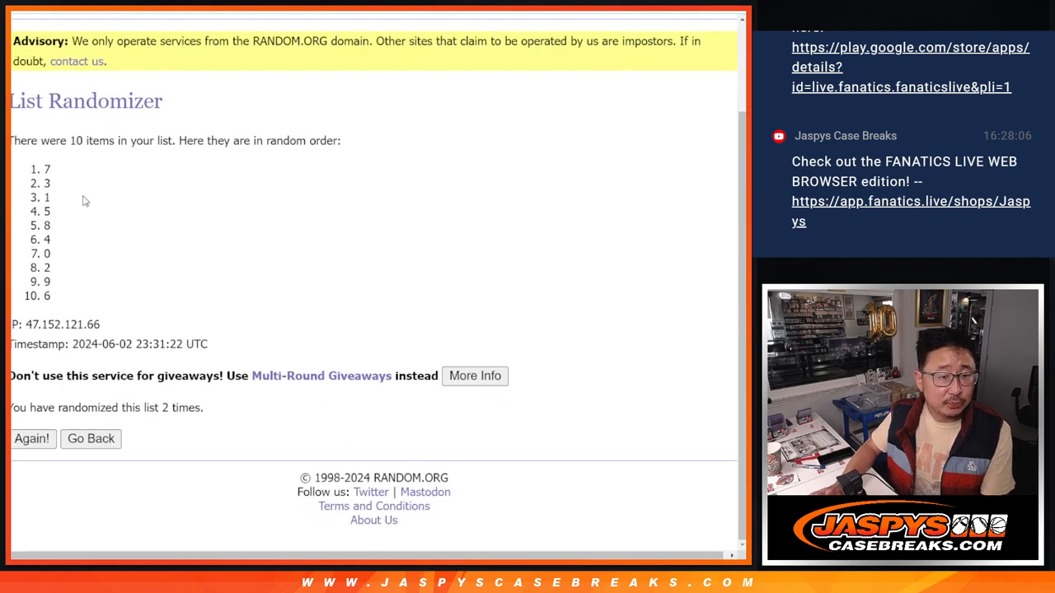
{"action": "left_click_drag", "start_coordinate": [47, 169], "coordinate": [47, 295]}
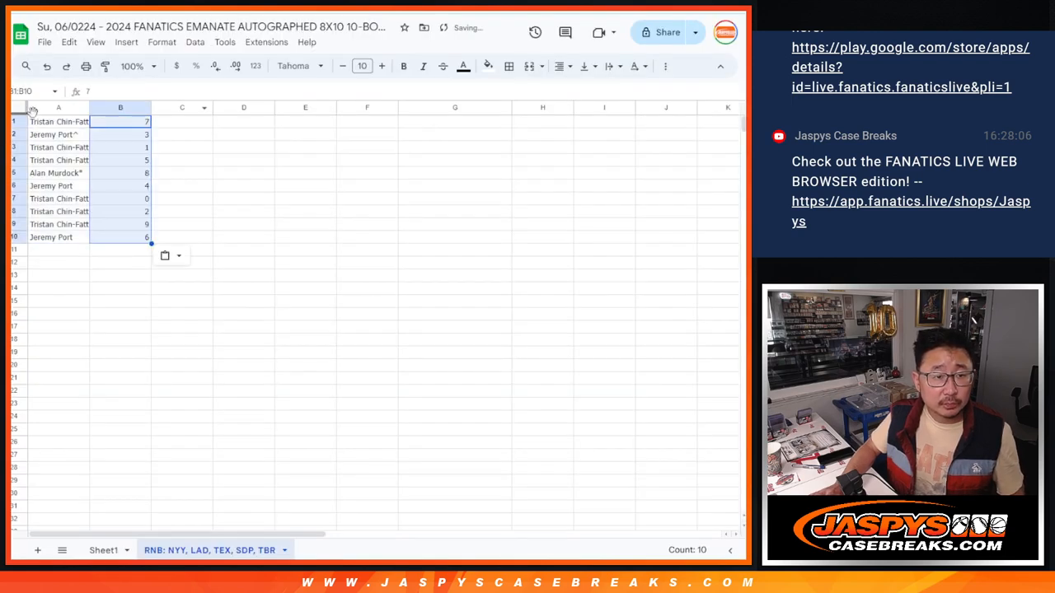
Step: Set the entire sheet in Sorts Mill Goudy at font size 12
{"action": "left_click", "coordinate": [297, 66]}
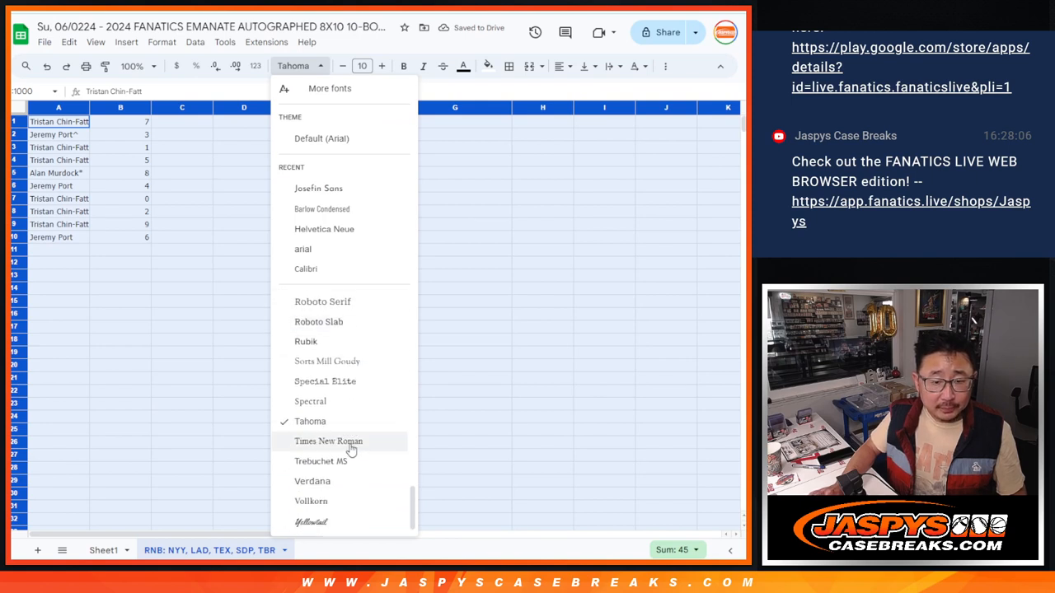
{"action": "scroll", "scroll_direction": "up", "scroll_amount": 3}
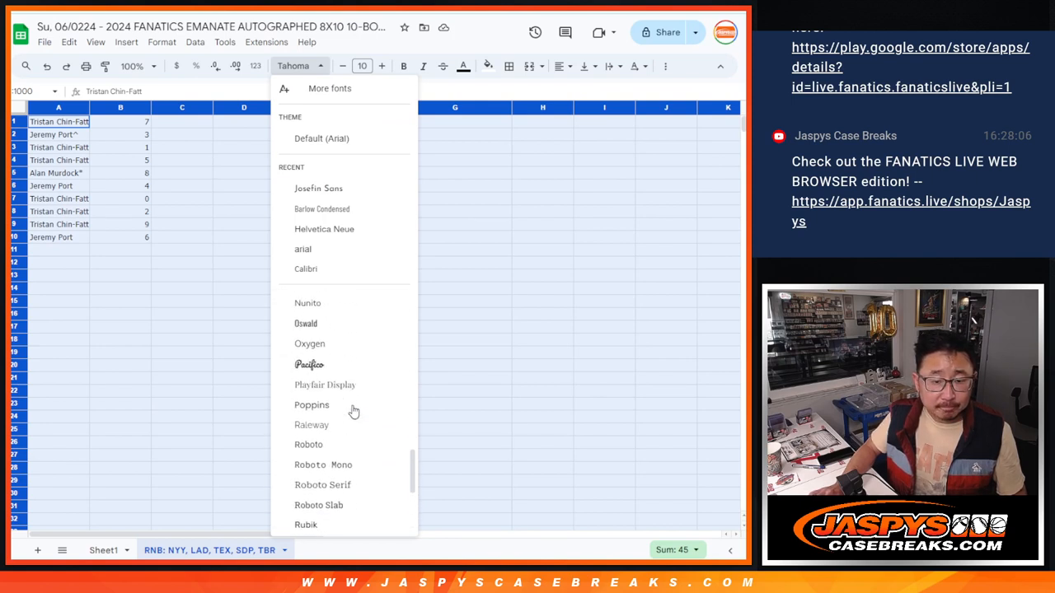
{"action": "scroll", "scroll_direction": "down", "scroll_amount": 3}
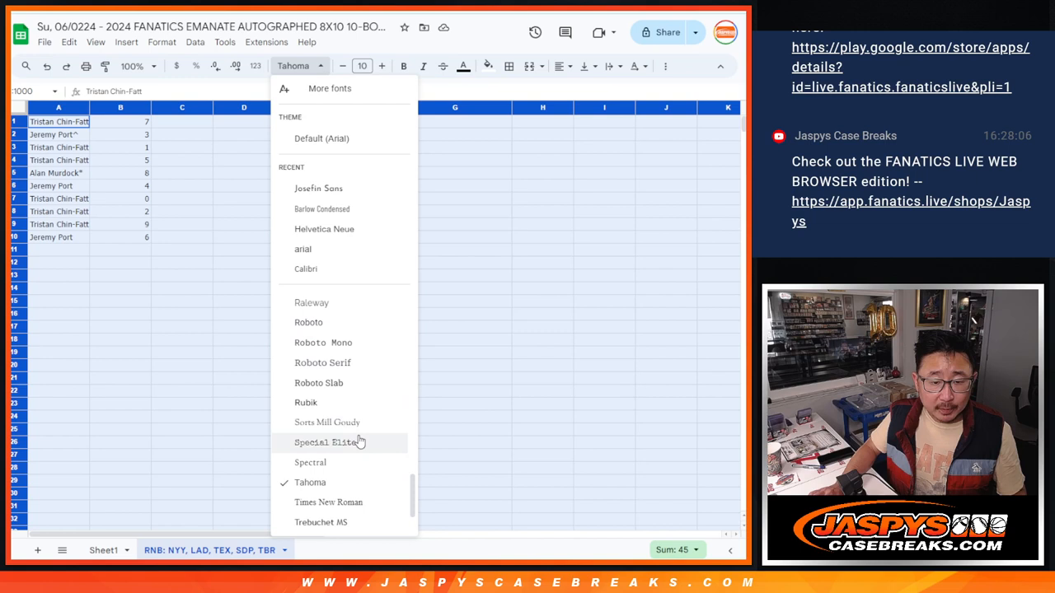
{"action": "left_click", "coordinate": [328, 422]}
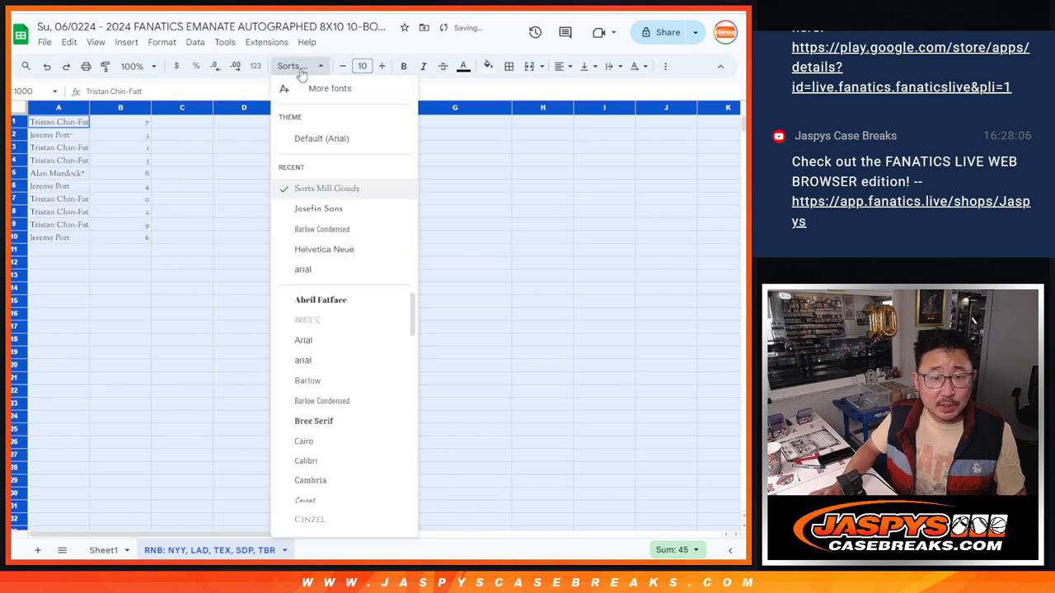
{"action": "left_click", "coordinate": [361, 66]}
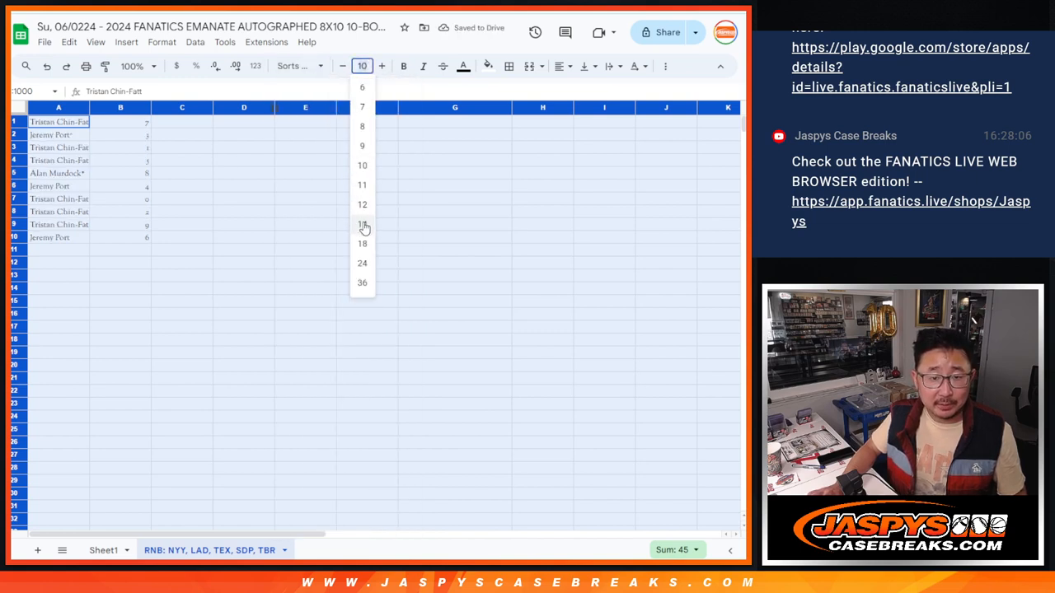
{"action": "left_click", "coordinate": [361, 204]}
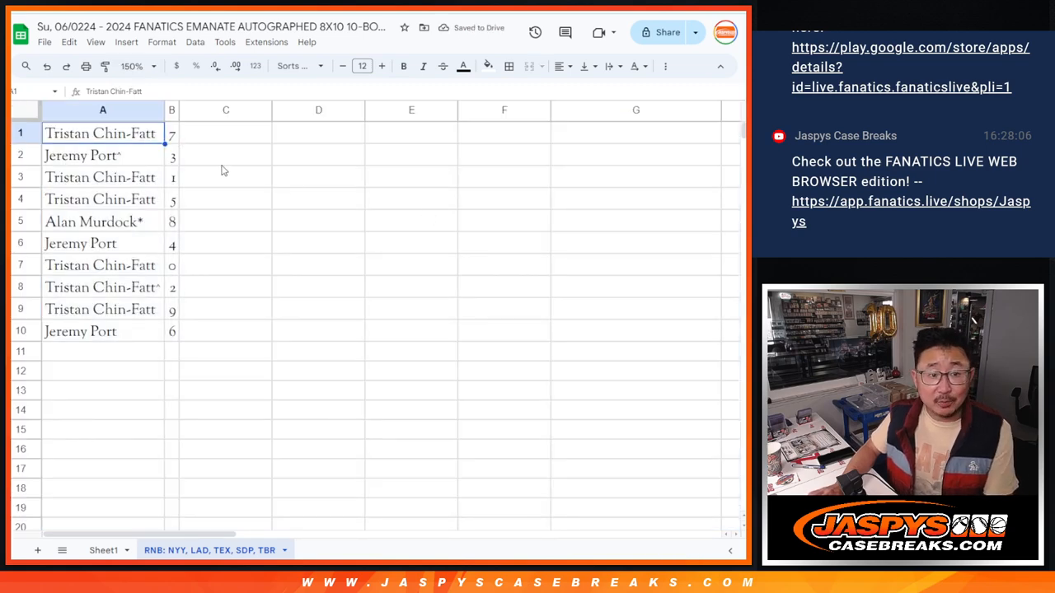
{"action": "left_click", "coordinate": [101, 177]}
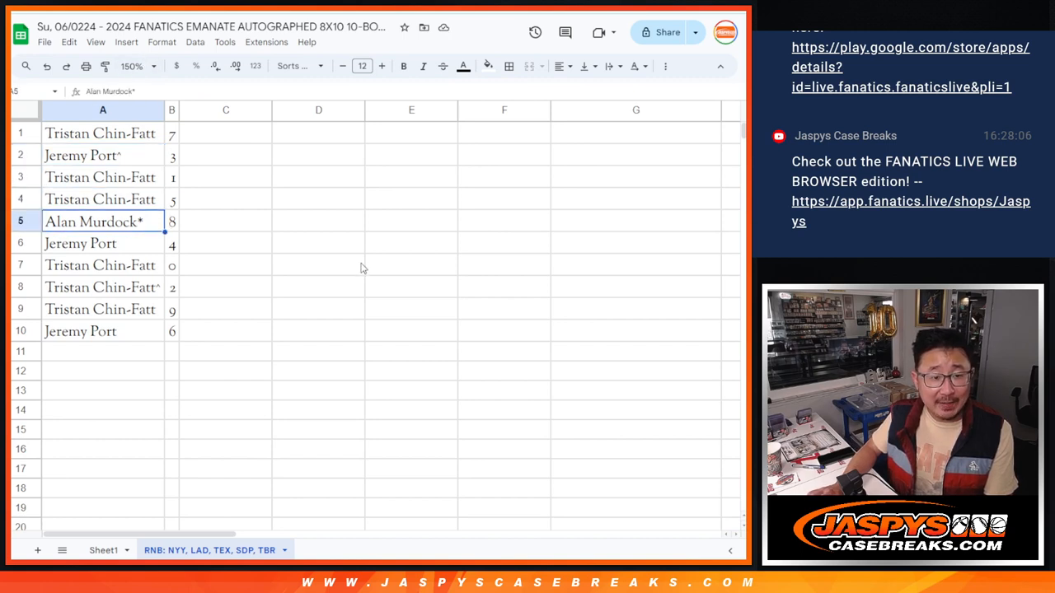
{"action": "left_click", "coordinate": [102, 287]}
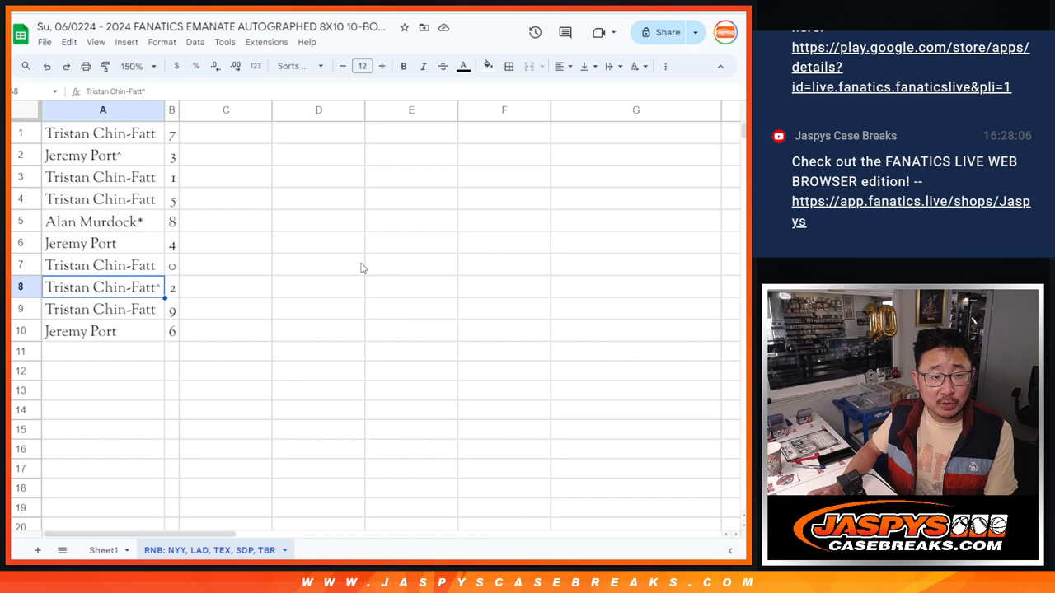
{"action": "left_click", "coordinate": [103, 330]}
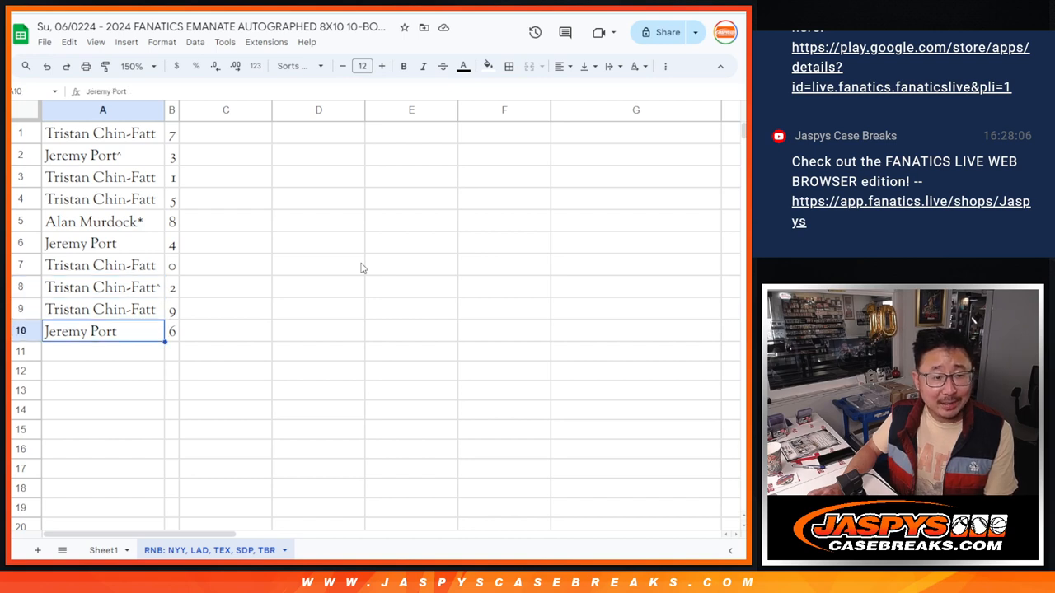
{"action": "mouse_move", "coordinate": [169, 133]}
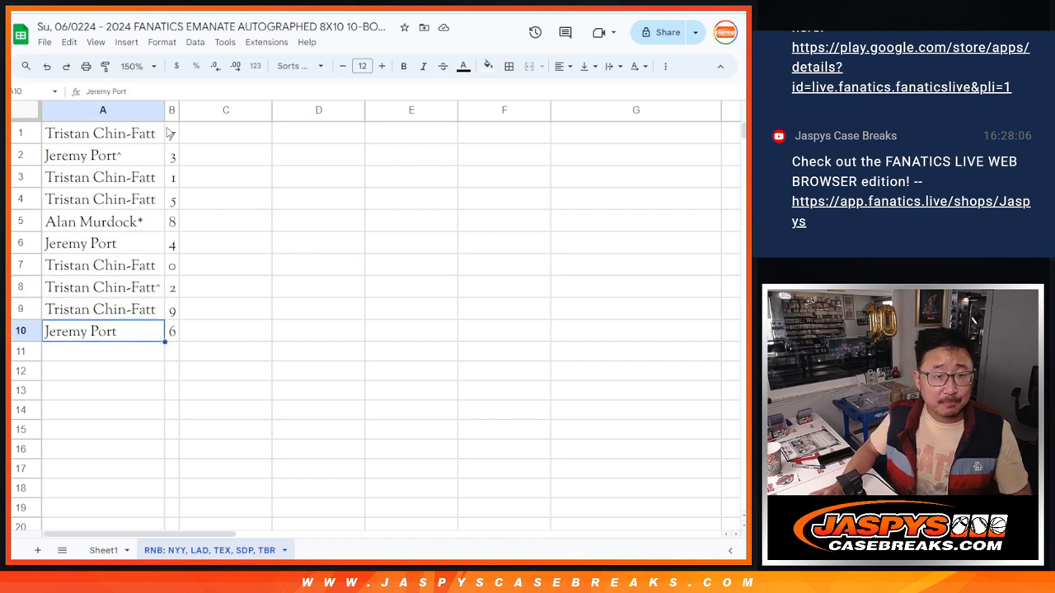
{"action": "right_click", "coordinate": [171, 110]}
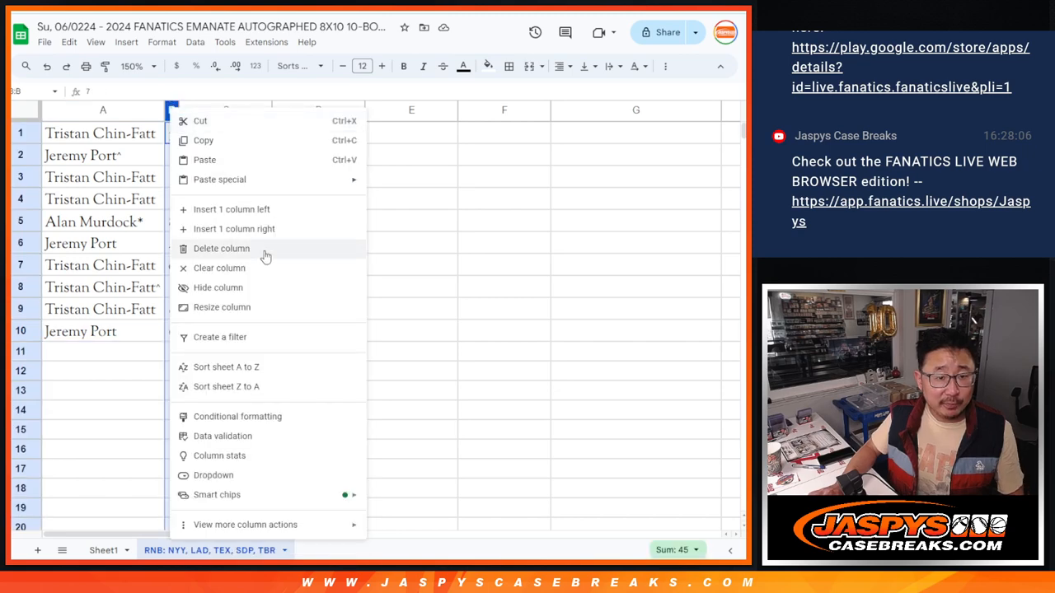